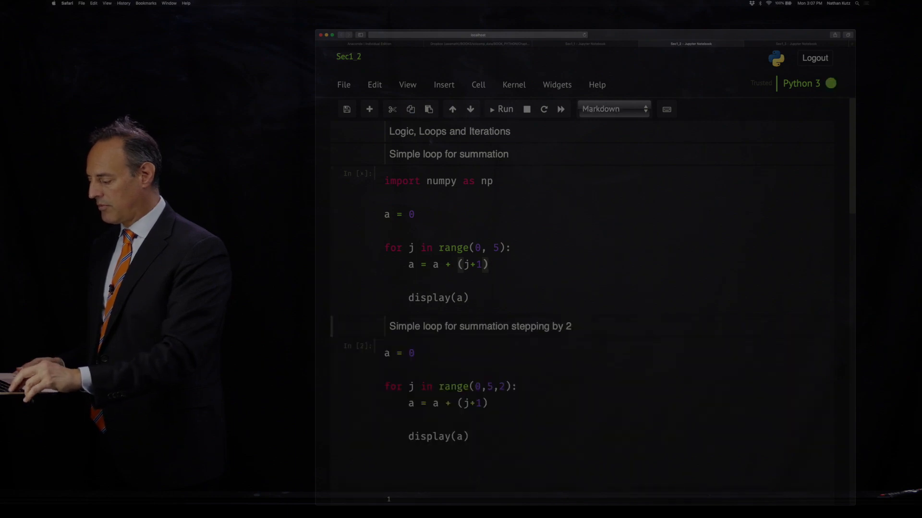
# - Run the first summation loop so it prints the running sums 1, 3, 6, 10, 15
pyautogui.click(501, 108)
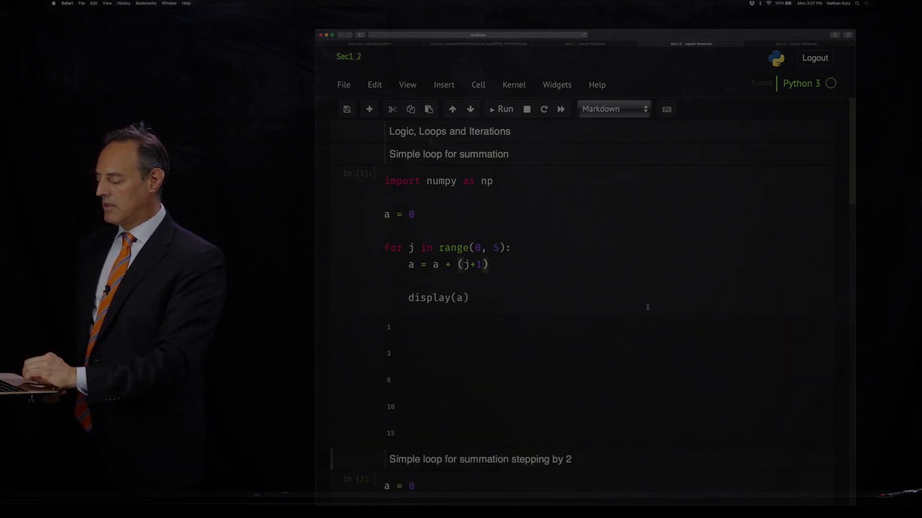
pyautogui.scroll(-3)
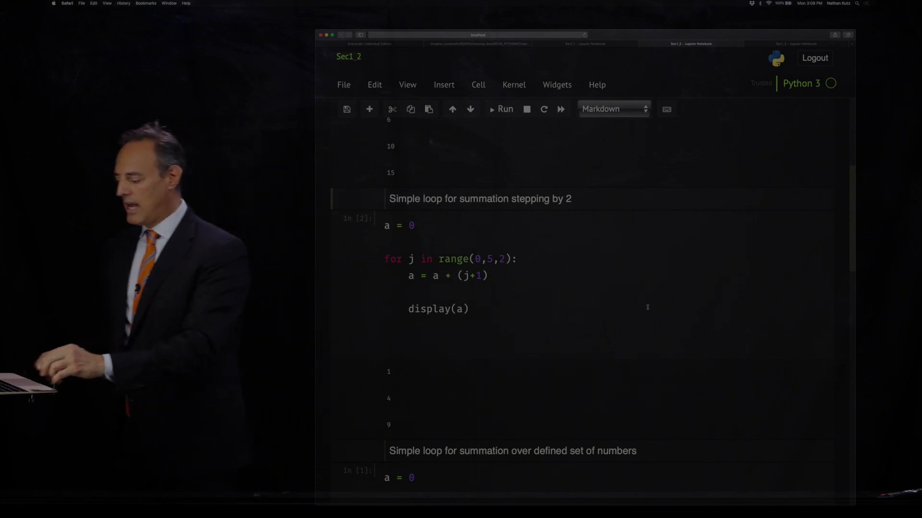
# - Re-run the step-by-2 summation loop so it prints the sums 1, 4, 9
pyautogui.click(613, 109)
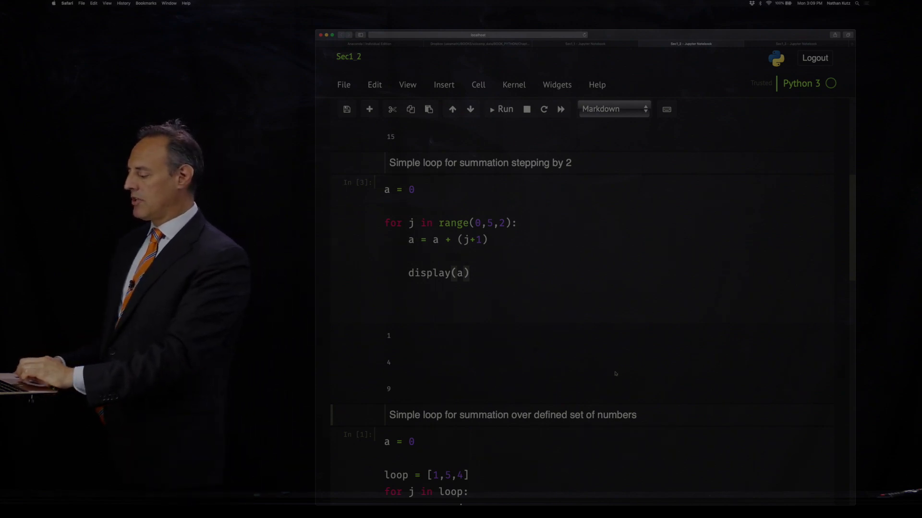
# - Scroll down to the loop over the defined list [1, 5, 4] and its display(a) line
pyautogui.scroll(-3)
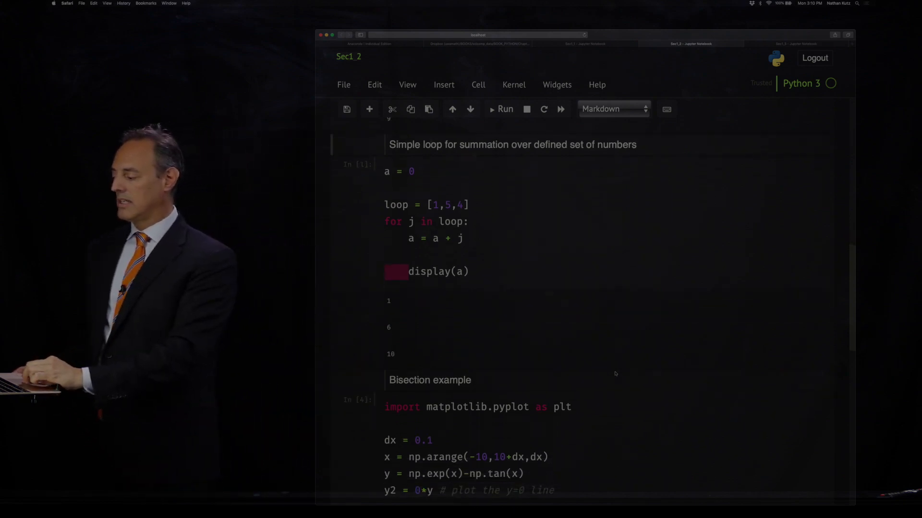
pyautogui.scroll(-3)
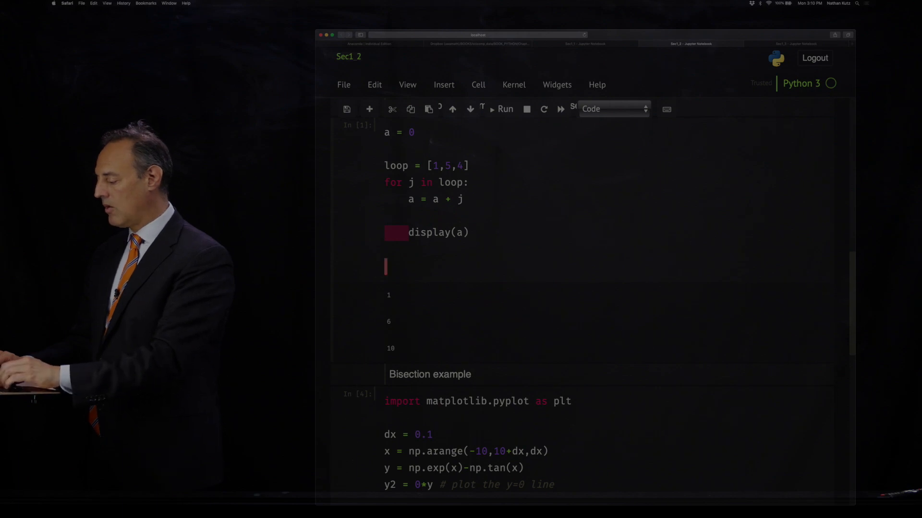
pyautogui.write('u =')
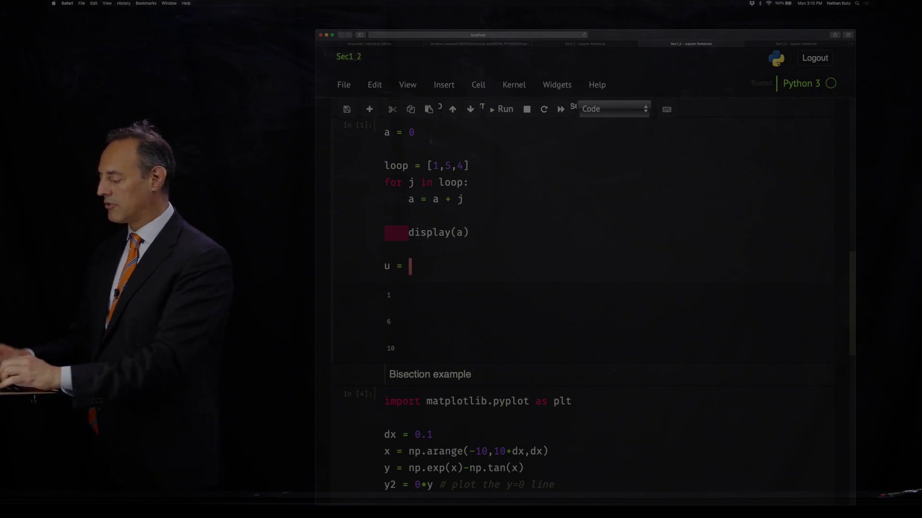
pyautogui.write('2')
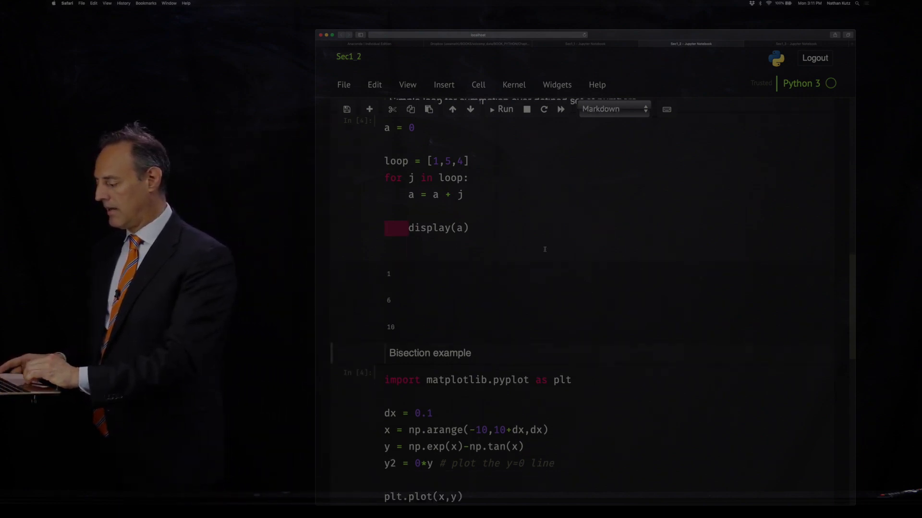
pyautogui.scroll(-3)
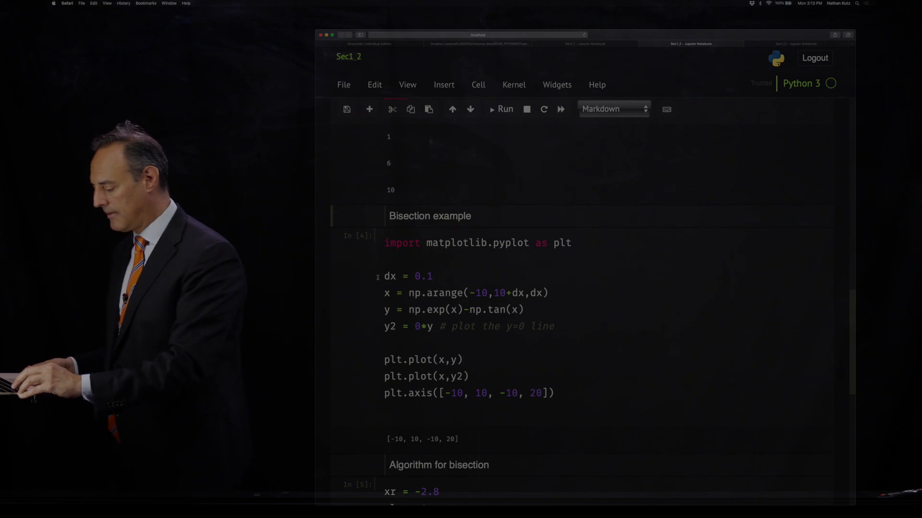
pyautogui.click(613, 109)
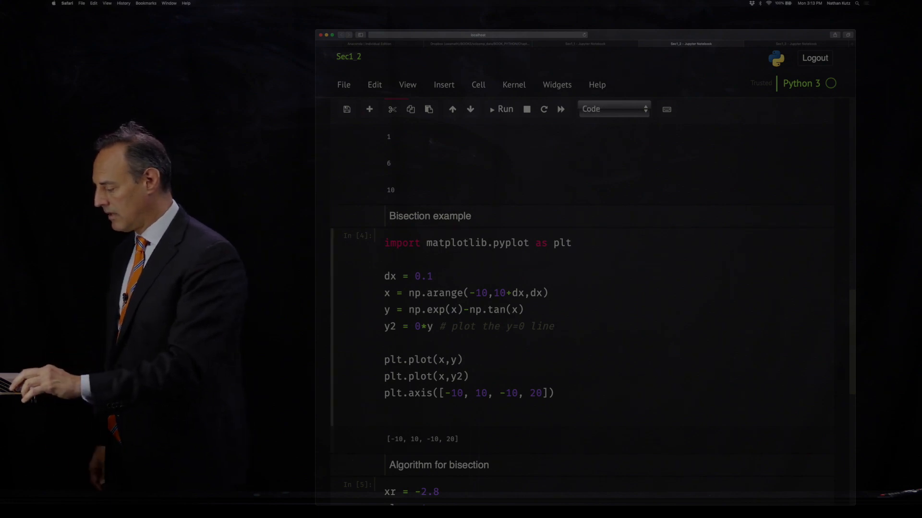
# - Run the plotting cell to draw the exp(x)-tan(x) curve with the y=0 line above the bisection code
pyautogui.click(614, 108)
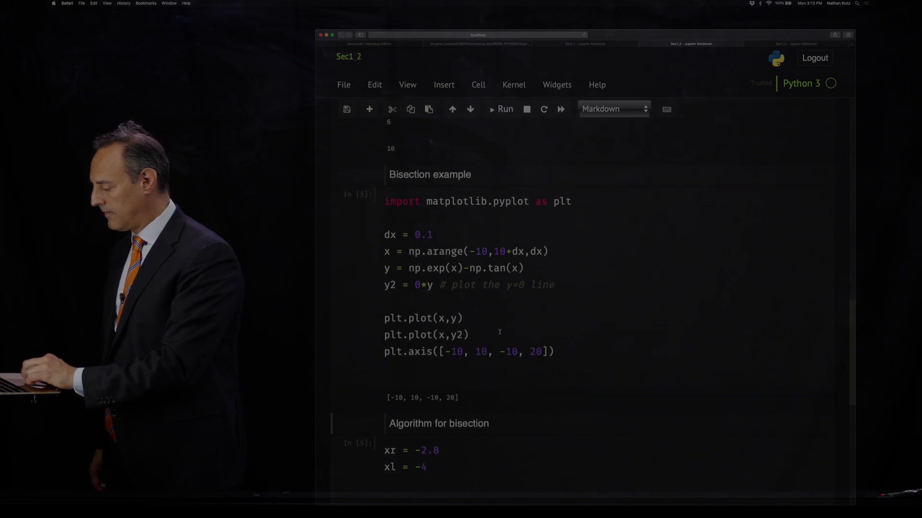
pyautogui.click(504, 108)
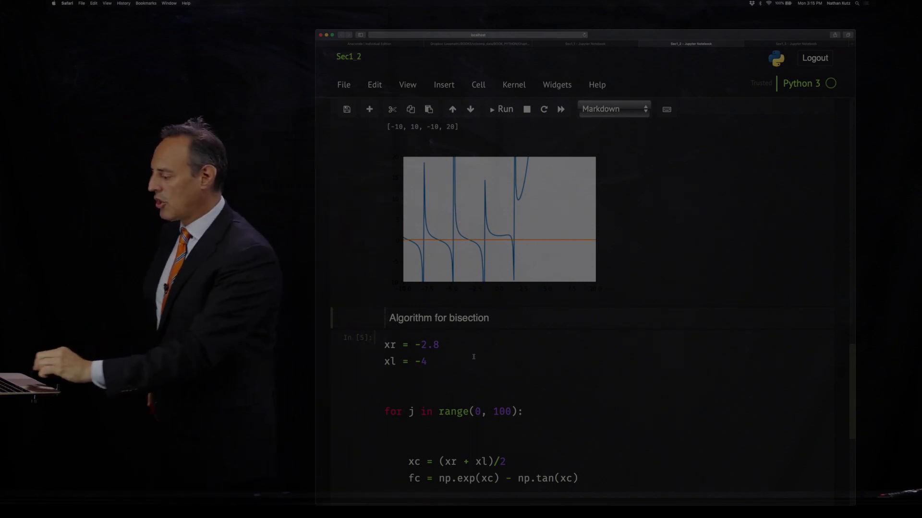
pyautogui.scroll(-3)
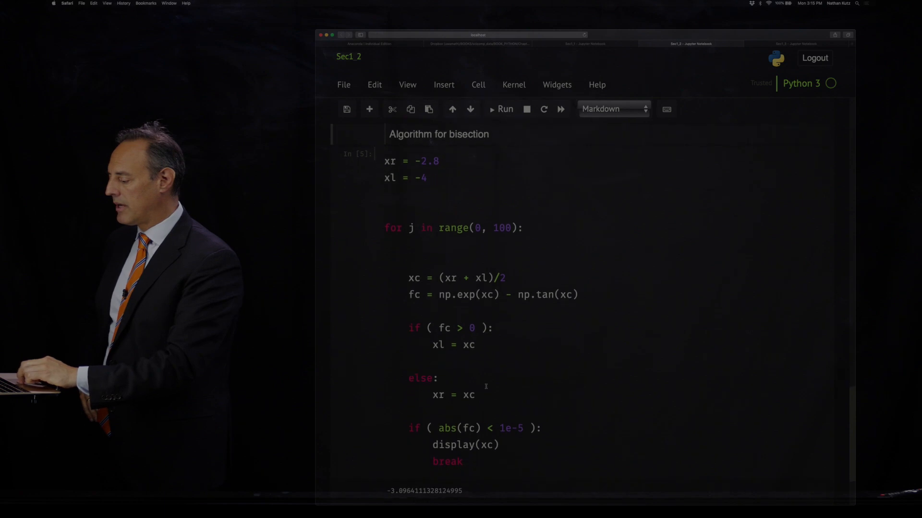